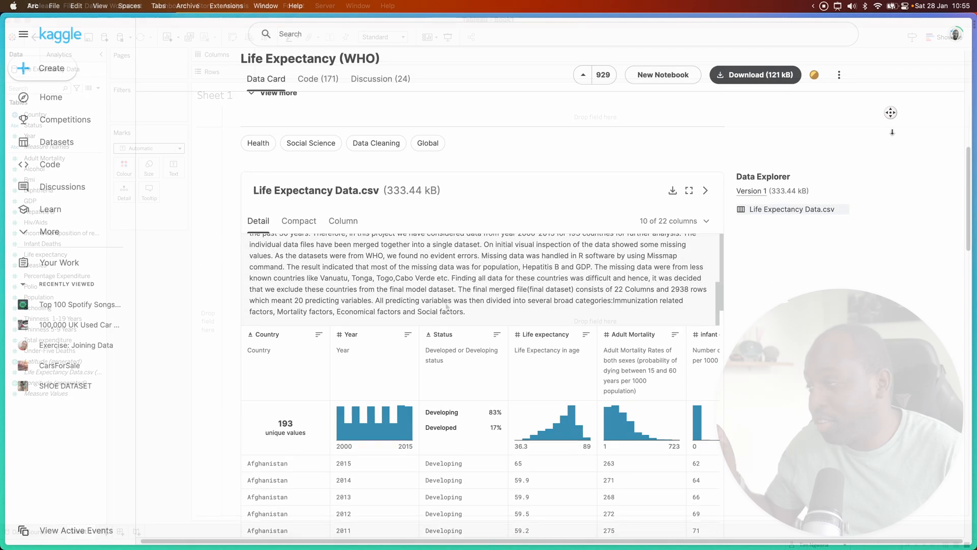
Put Year on Columns and Adult Mortality on Rows, giving a summed 2000–2015 line.
scroll(down, 3)
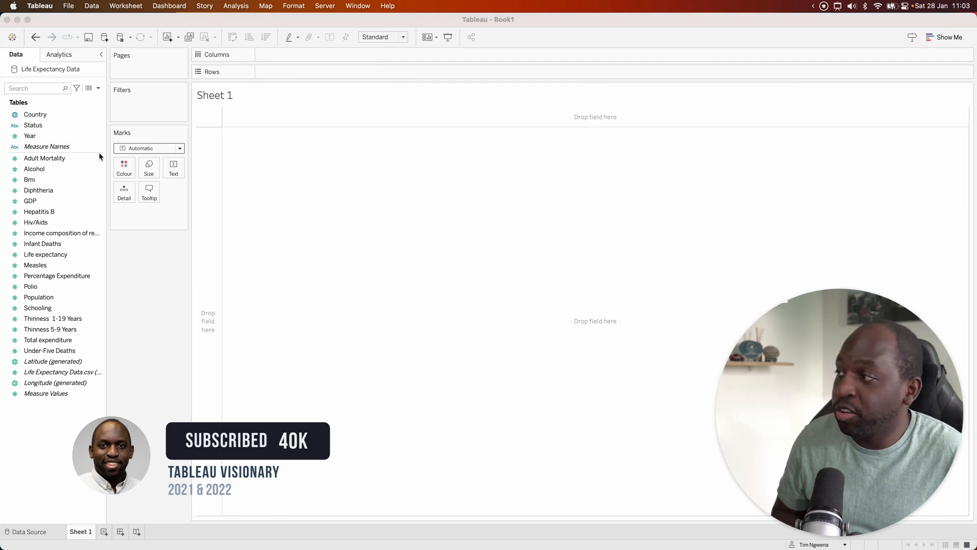
click(30, 136)
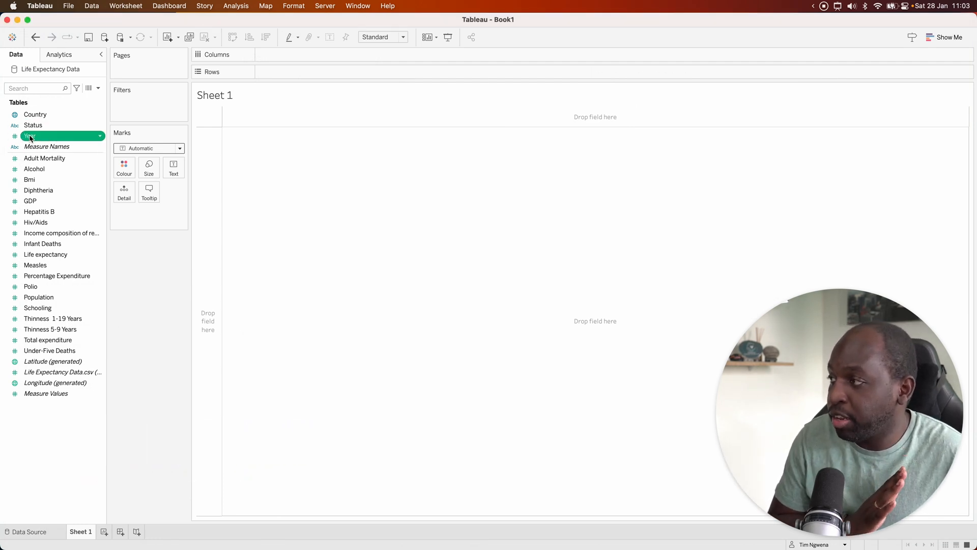
drag(30, 136, 281, 58)
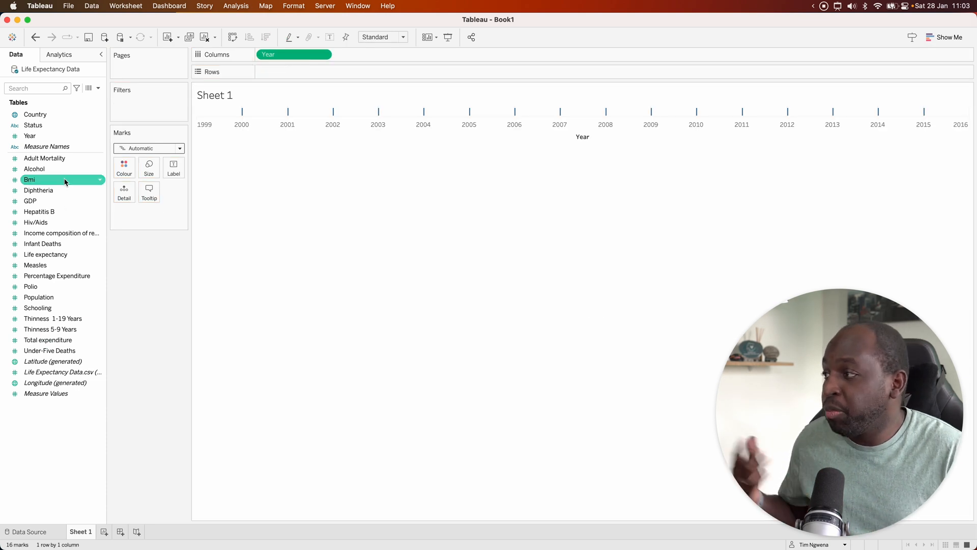
drag(44, 158, 330, 72)
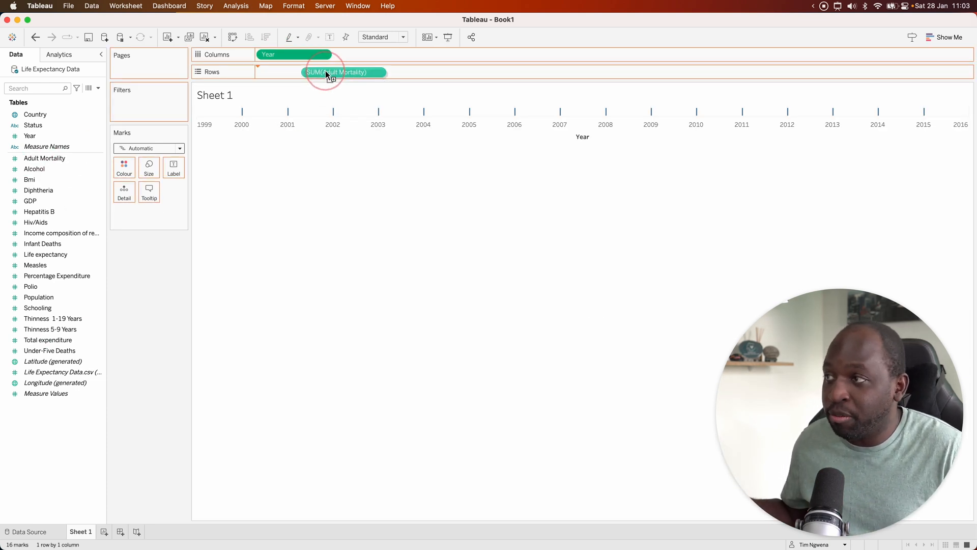
drag(337, 72, 293, 71)
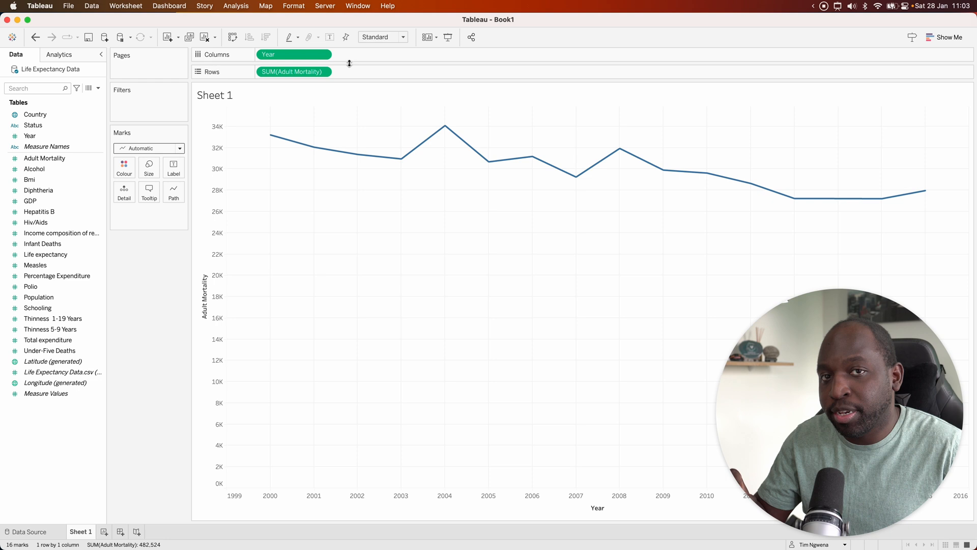
Re-add Year to Columns as discrete headers, showing one Adult Mortality bar per year.
click(293, 55)
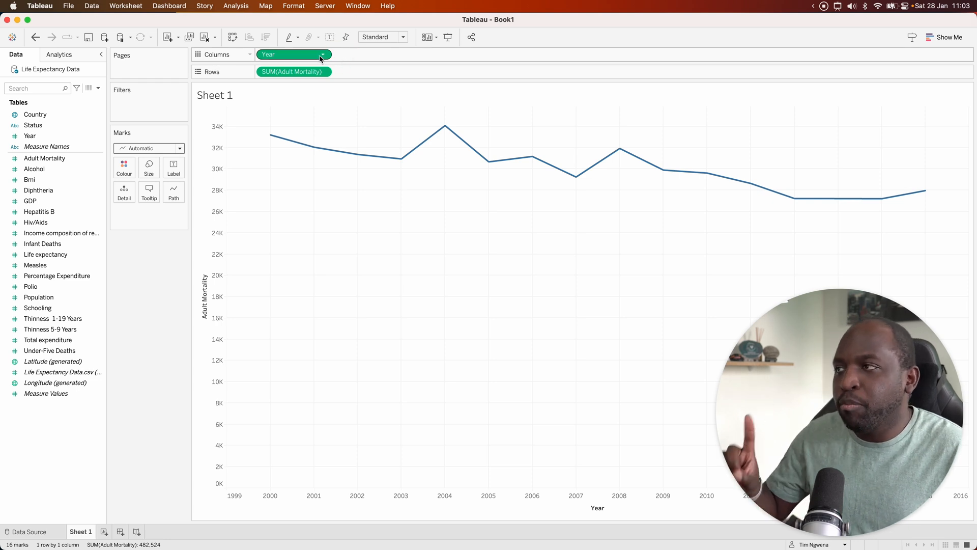
drag(293, 54, 285, 83)
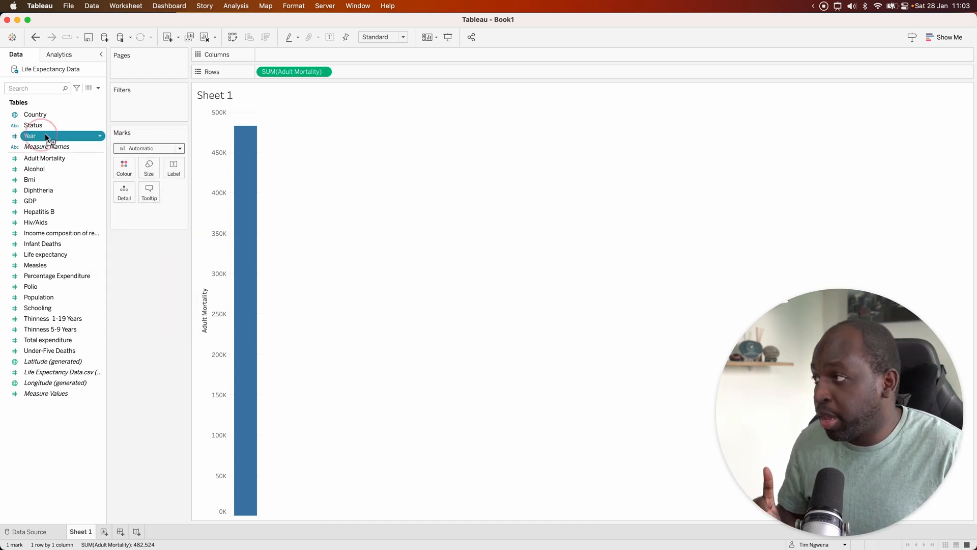
drag(29, 135, 293, 54)
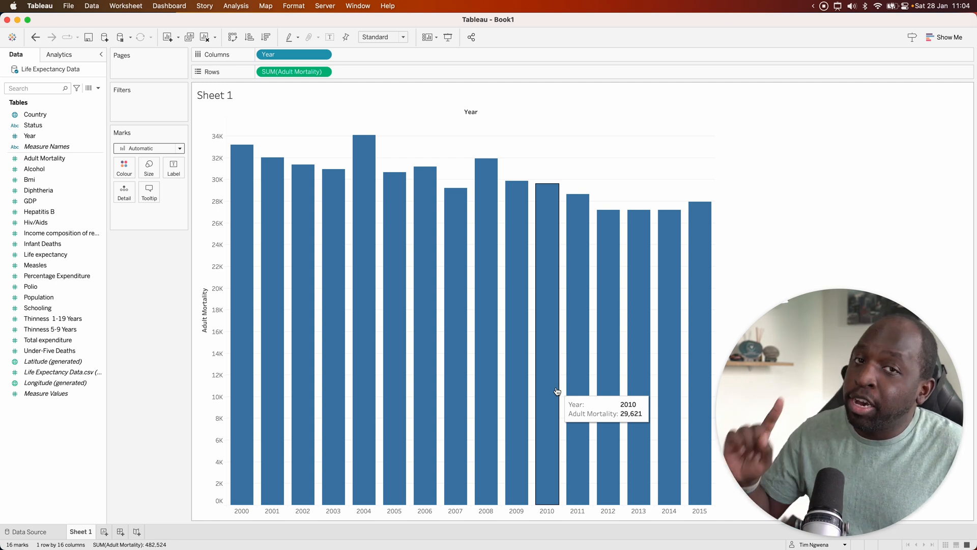
click(179, 148)
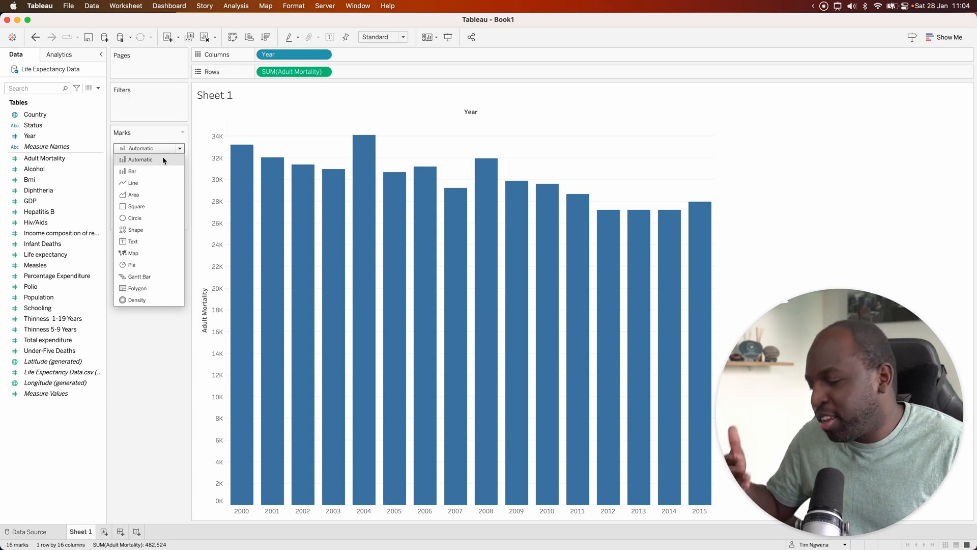
Set the Marks type to Line across the 2000–2015 year headers.
click(133, 182)
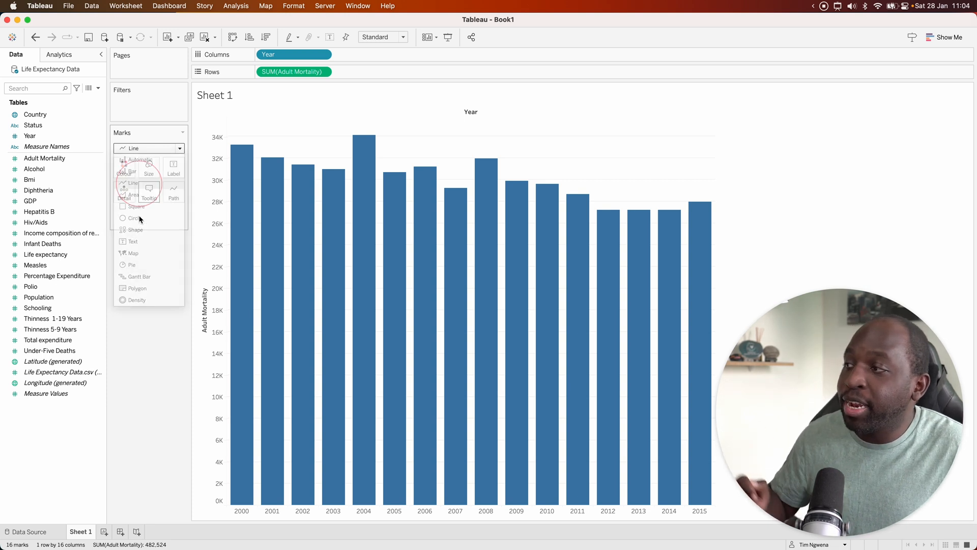
click(131, 183)
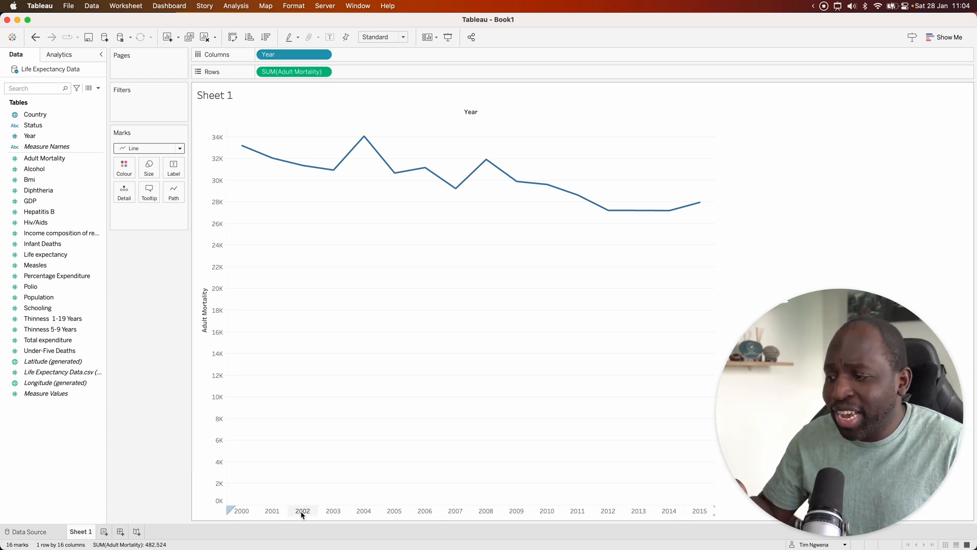
click(241, 510)
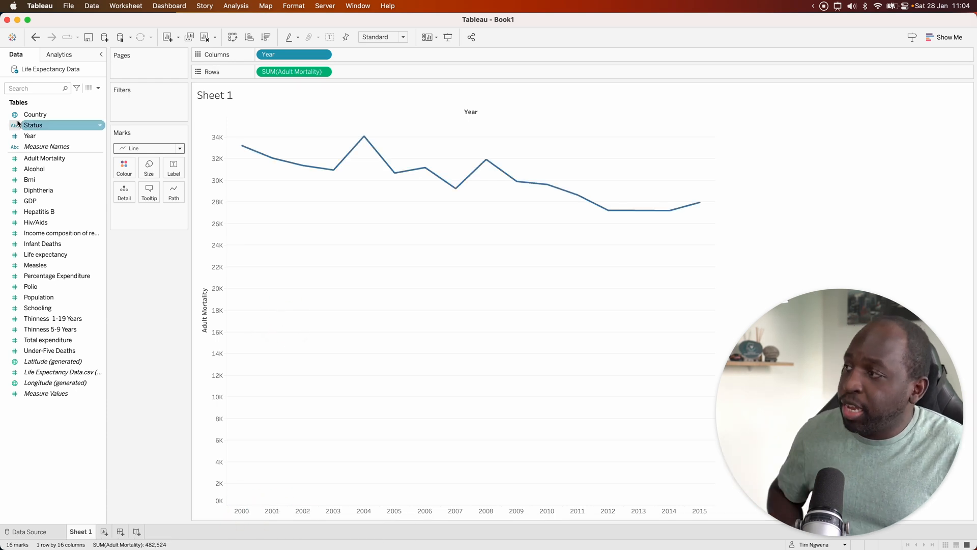
Clear the sheet and place continuous Year on Columns and Adult Mortality on Rows.
right_click(29, 135)
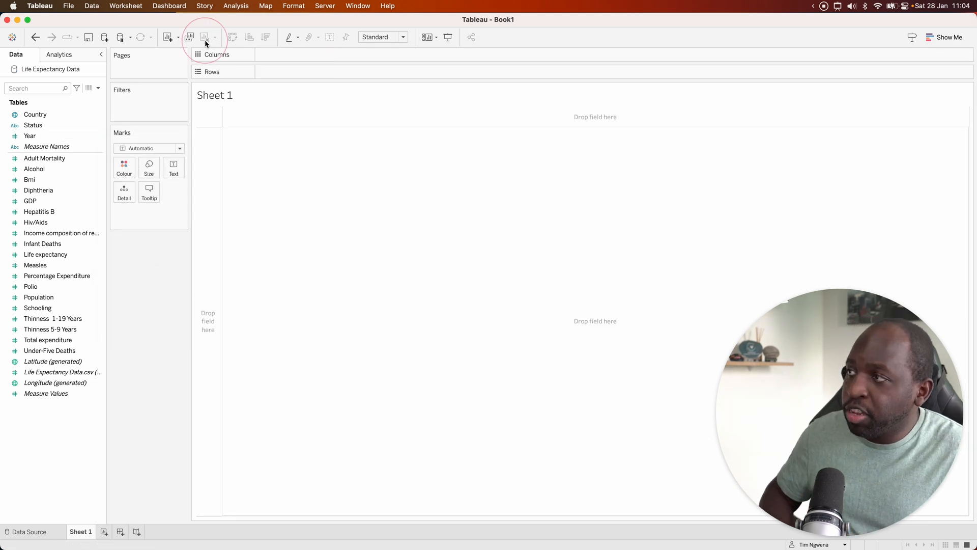
drag(29, 136, 268, 59)
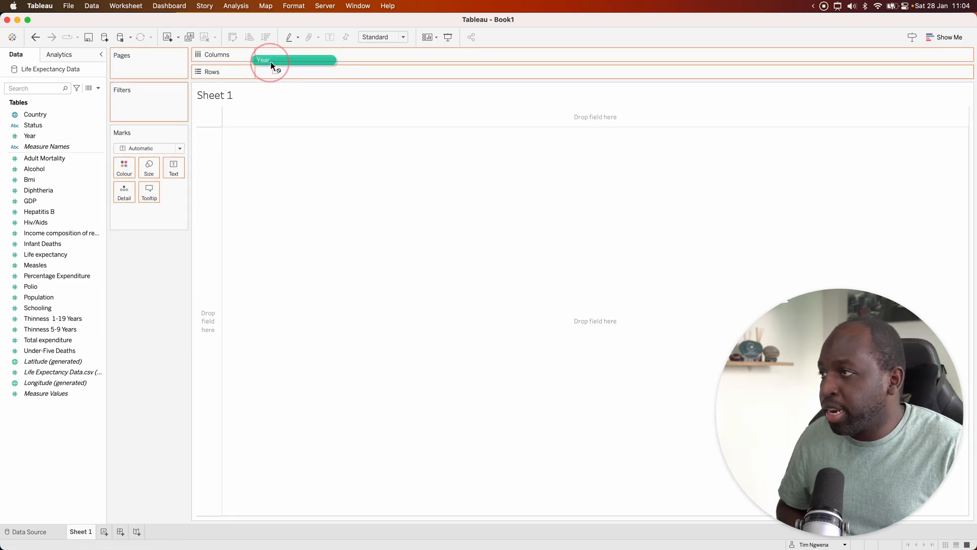
drag(262, 60, 294, 55)
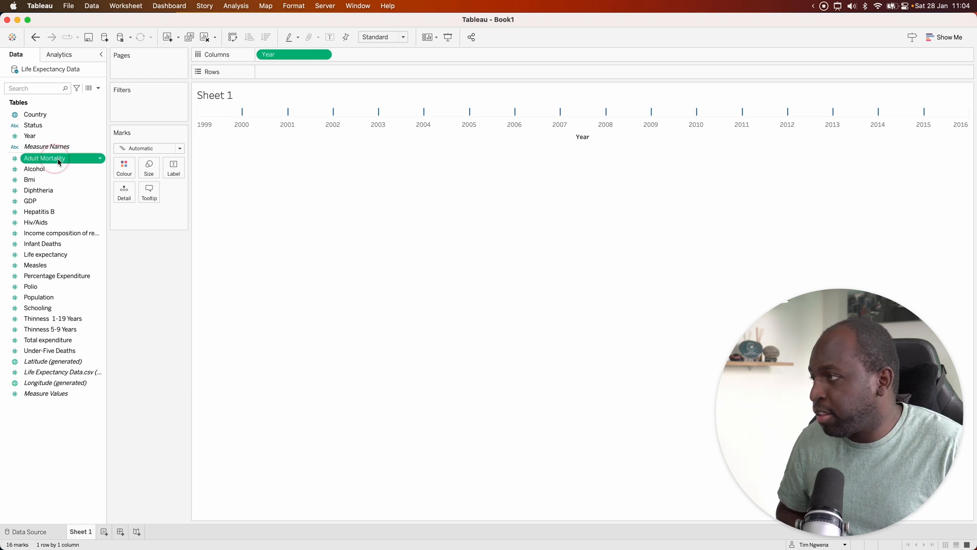
drag(44, 157, 293, 71)
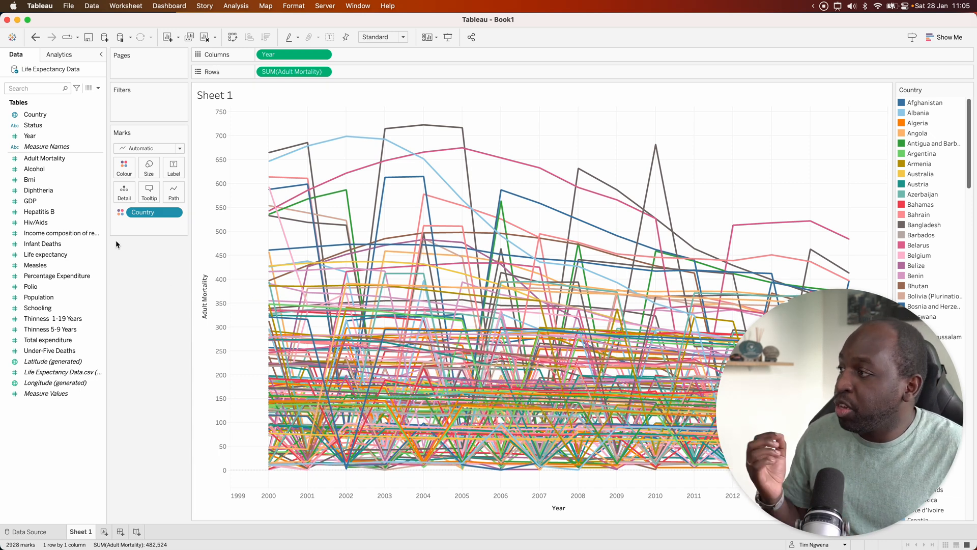
Create Country Set from the Country field with Afghanistan ticked.
right_click(30, 136)
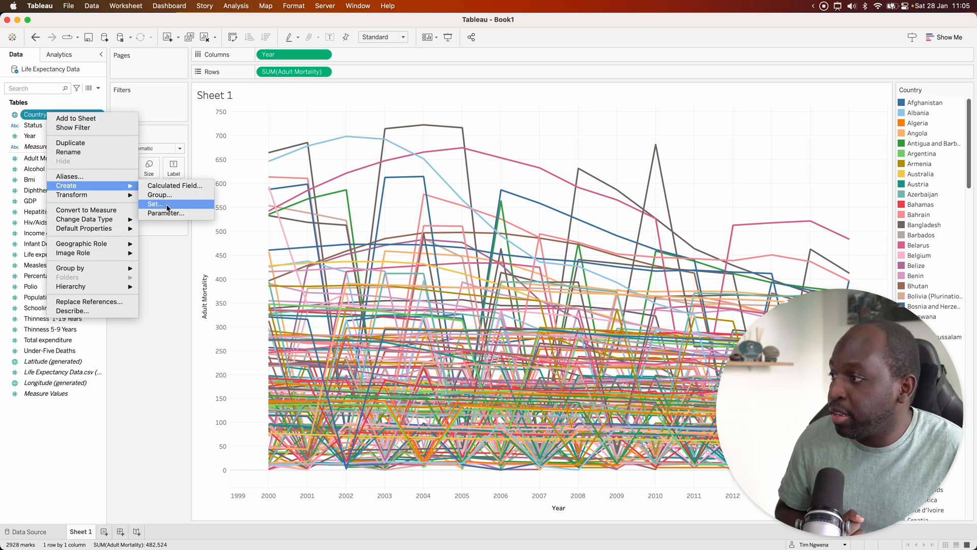
click(155, 204)
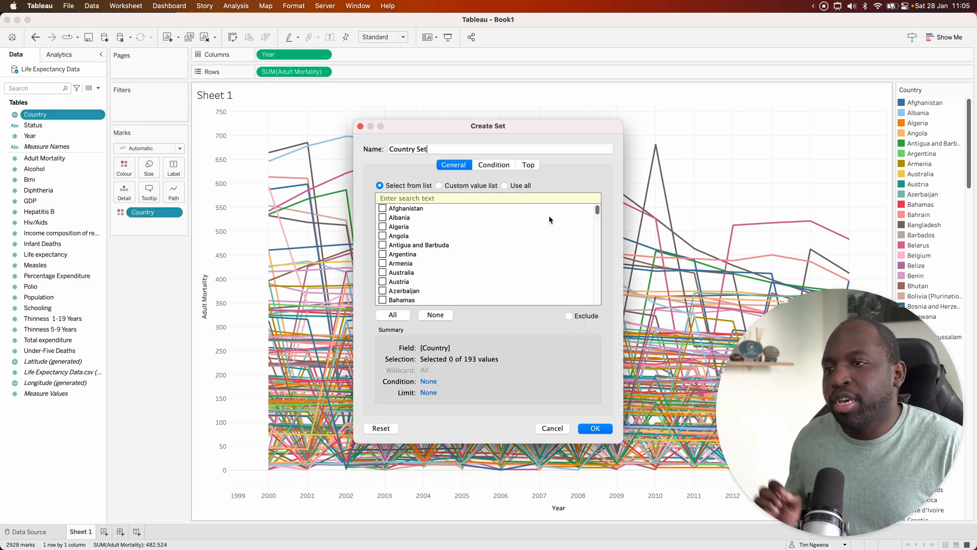
click(382, 209)
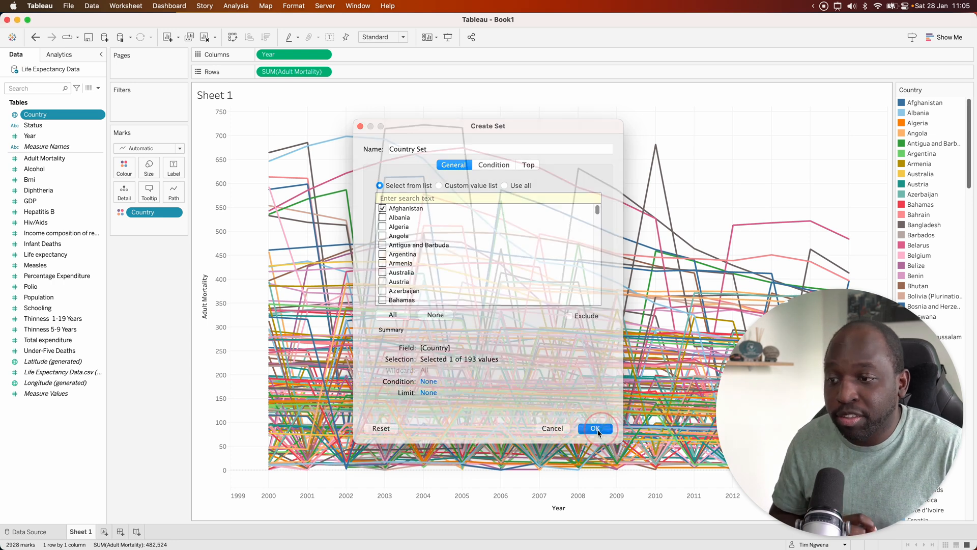
click(594, 428)
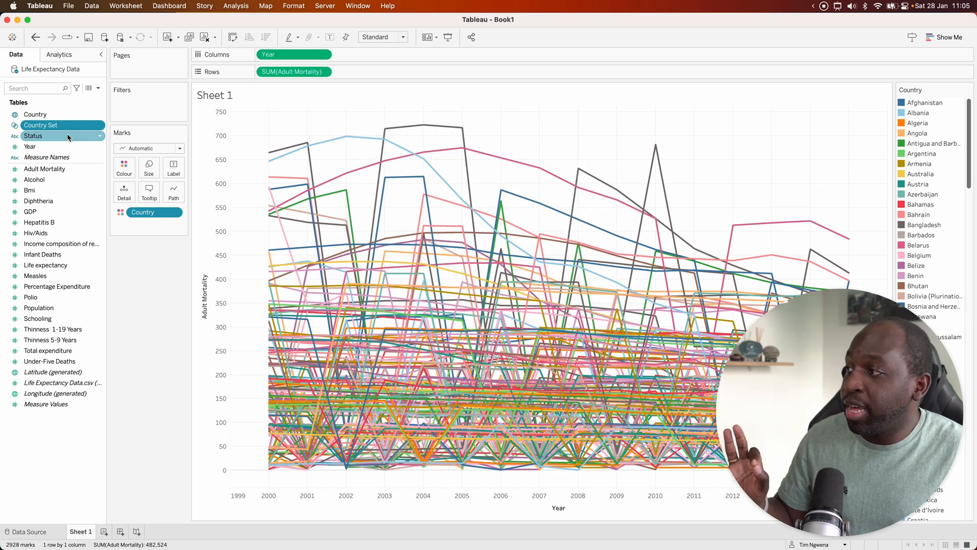
Put Country Set on Colour, splitting the lines into Afghanistan In versus Out.
click(40, 124)
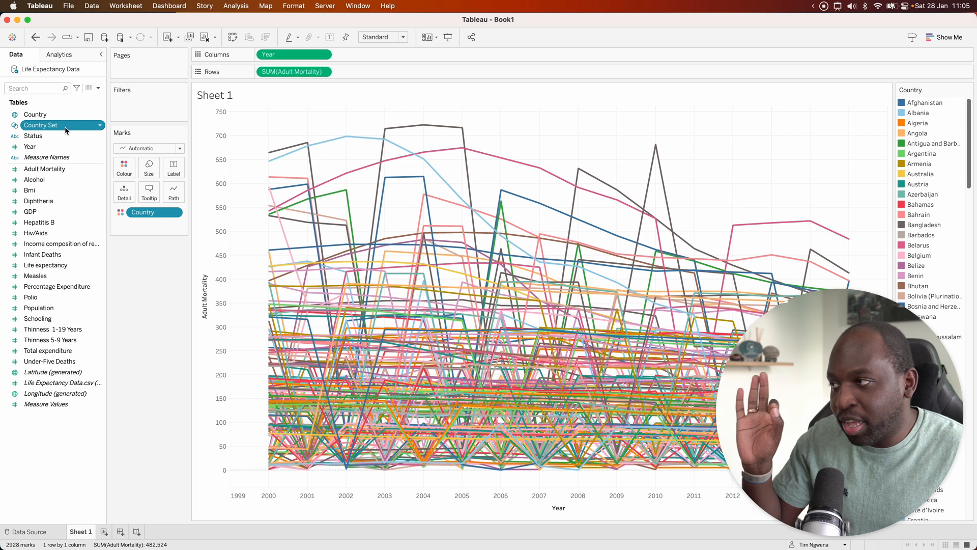
mouse_move(64, 128)
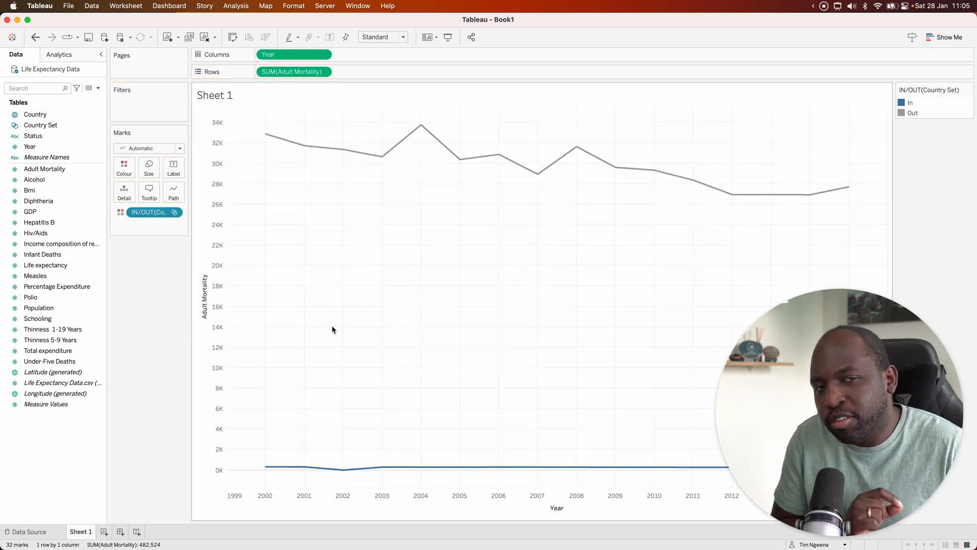
click(294, 71)
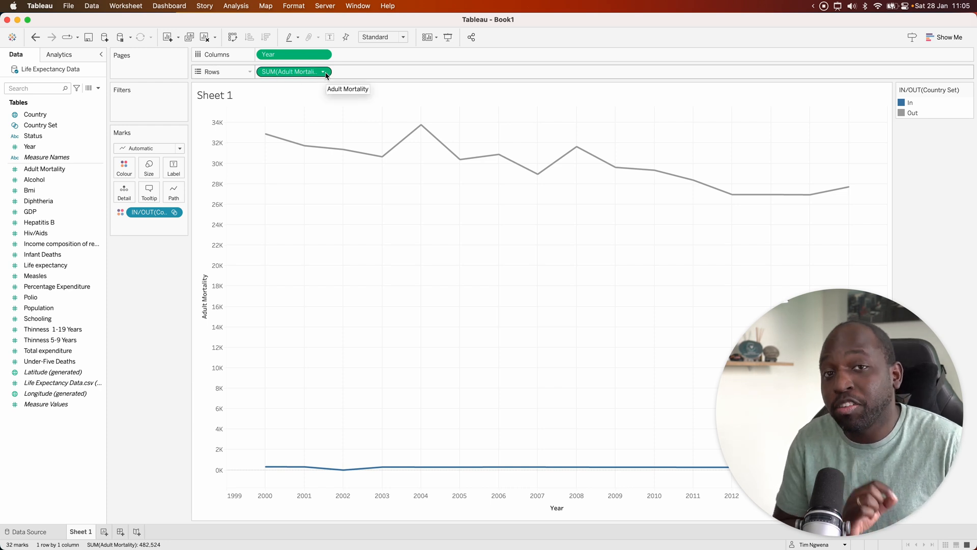
Open the SUM(Adult Mortality) pill menu to change its measure to Average.
click(322, 71)
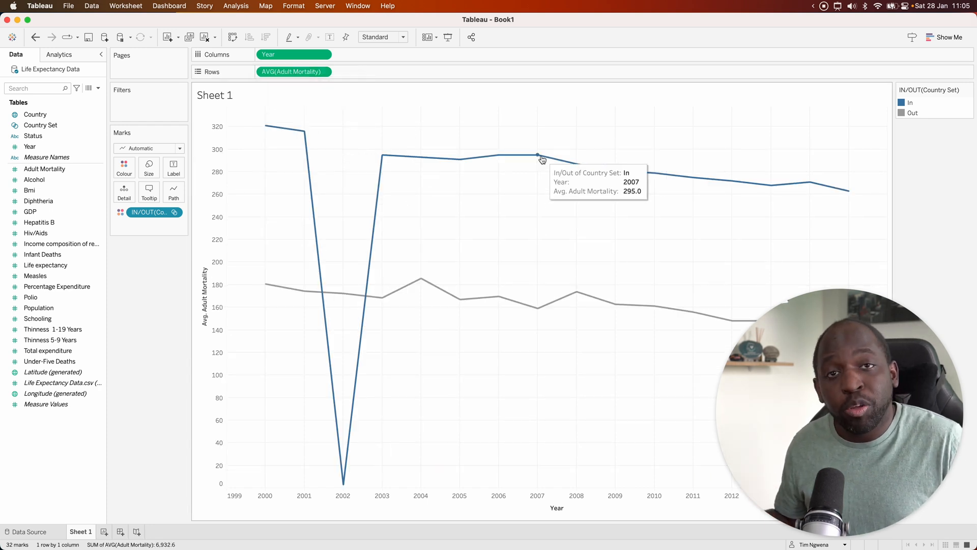
mouse_move(524, 306)
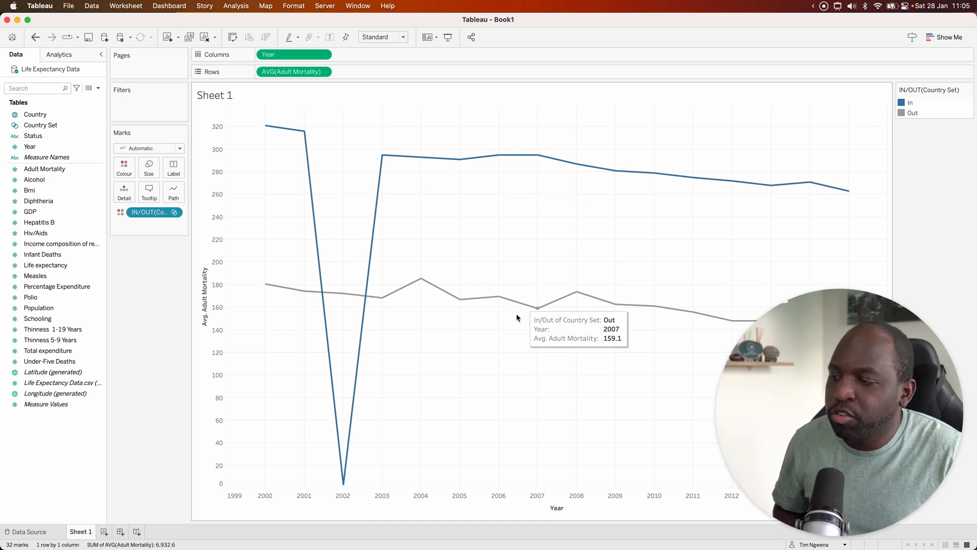
mouse_move(344, 486)
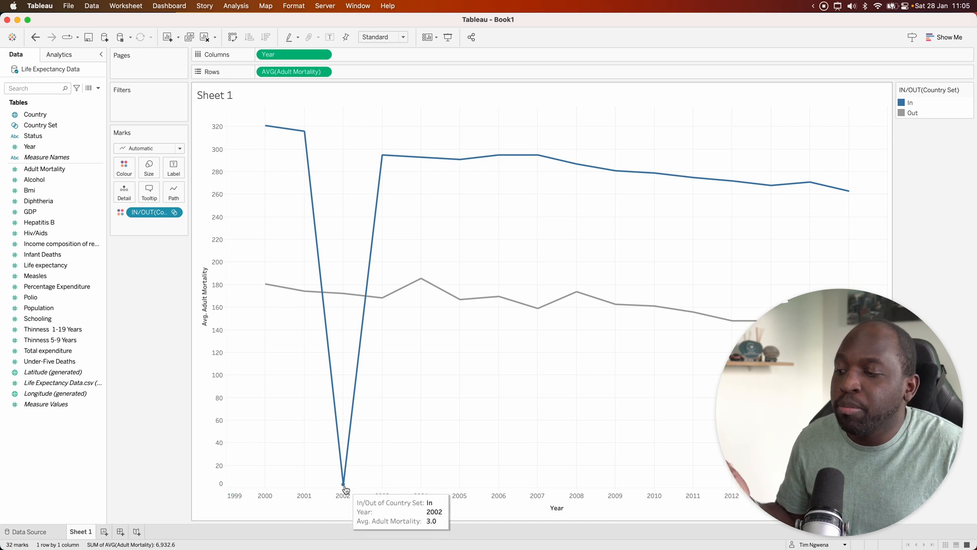
mouse_move(417, 448)
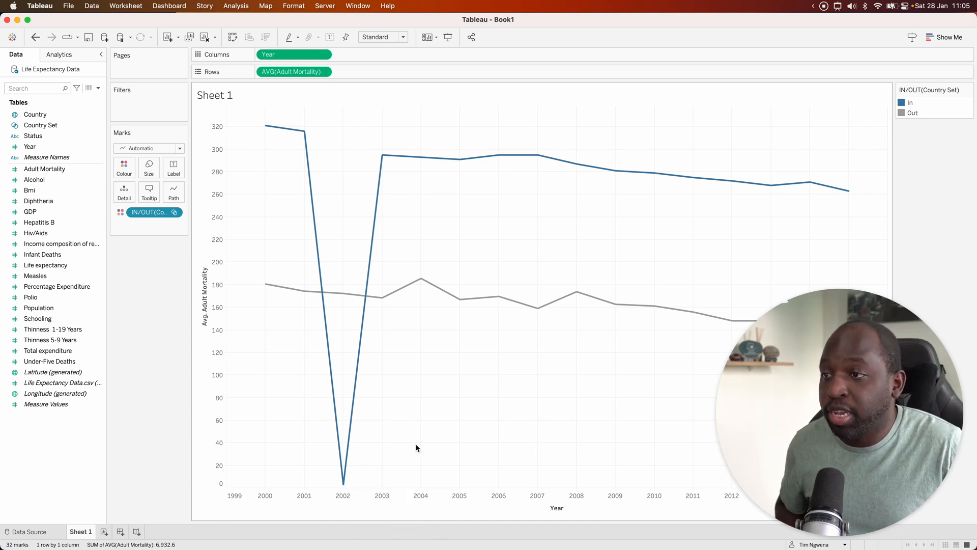
mouse_move(555, 423)
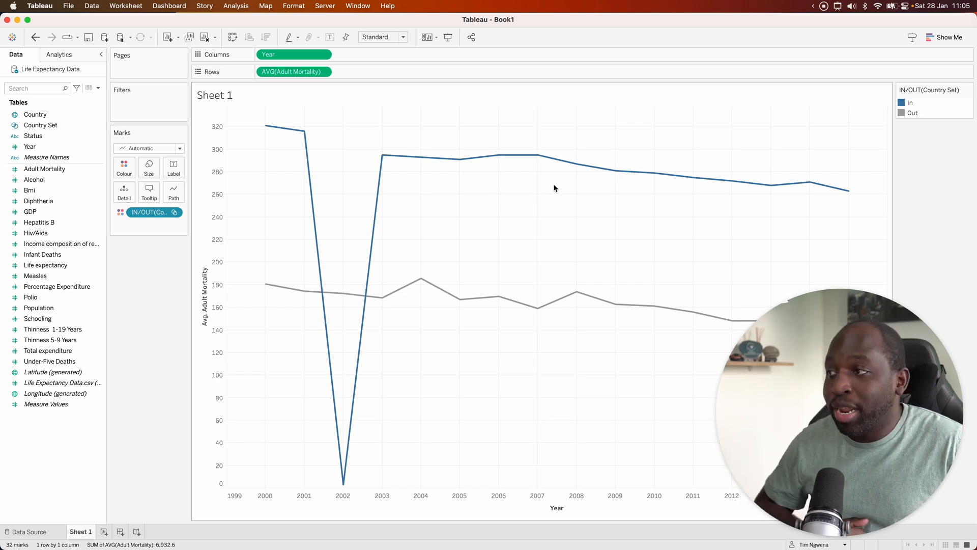
mouse_move(580, 191)
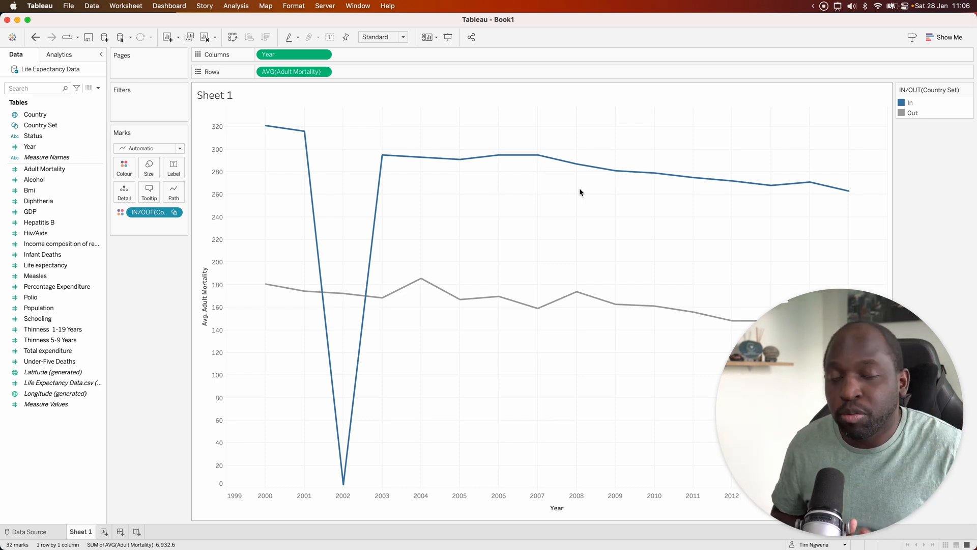